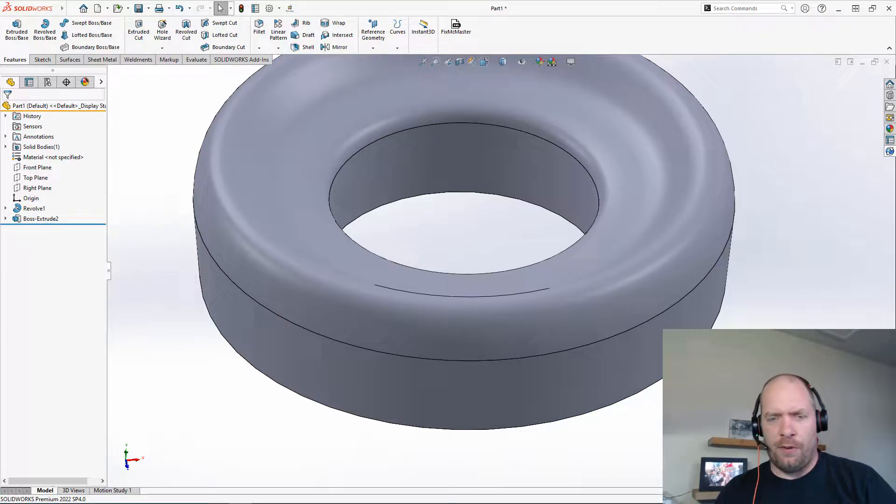
pyautogui.moveTo(438, 325)
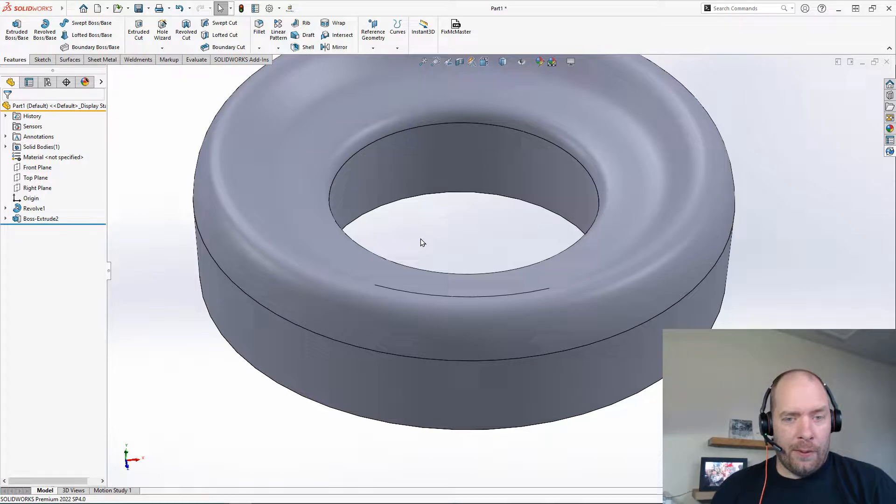
# - Create Plane3 parallel to the screen through the part origin
pyautogui.rightClick(31, 198)
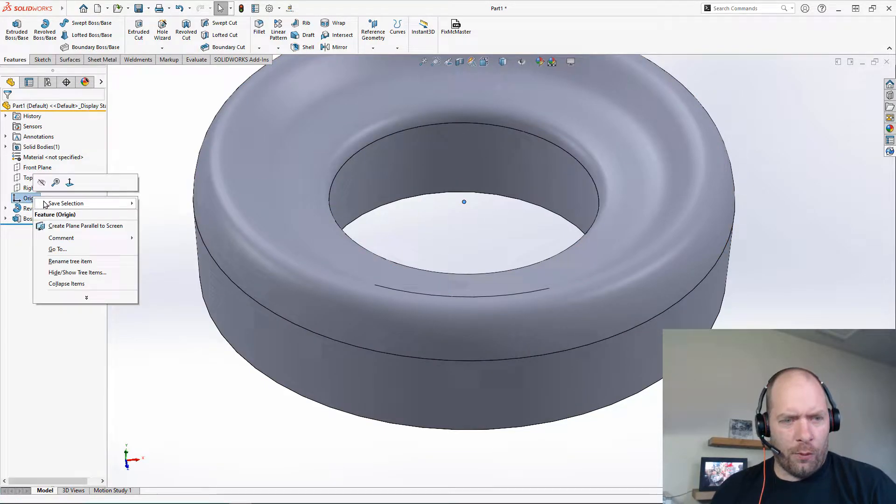
pyautogui.moveTo(86, 226)
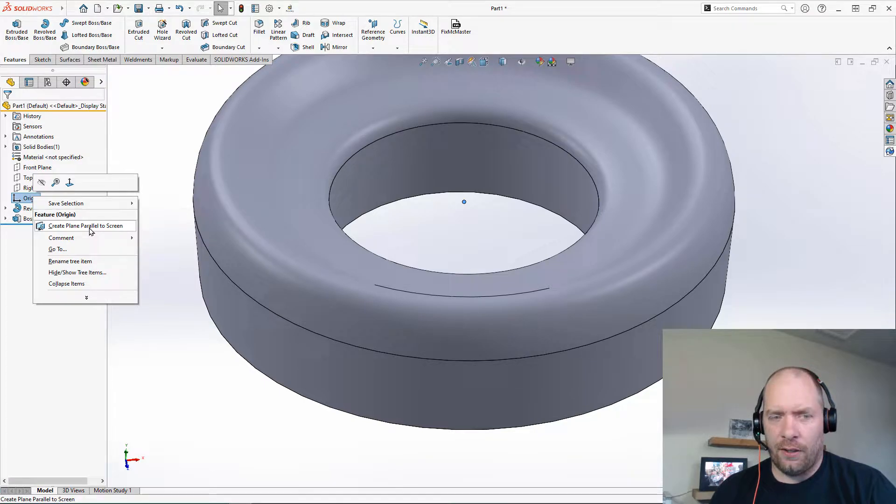
pyautogui.click(85, 226)
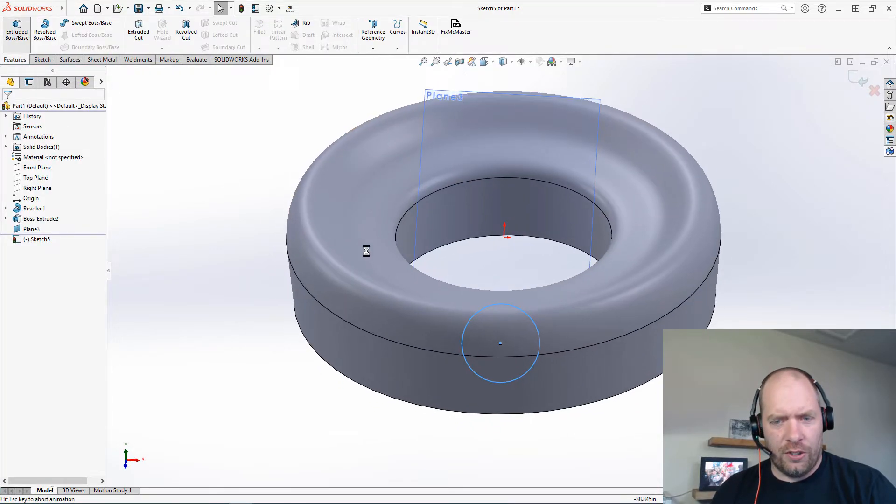
# - Extrude the circle as Boss-Extrude4 from an offset up to the Boss-Extrude2 ring body
pyautogui.click(16, 28)
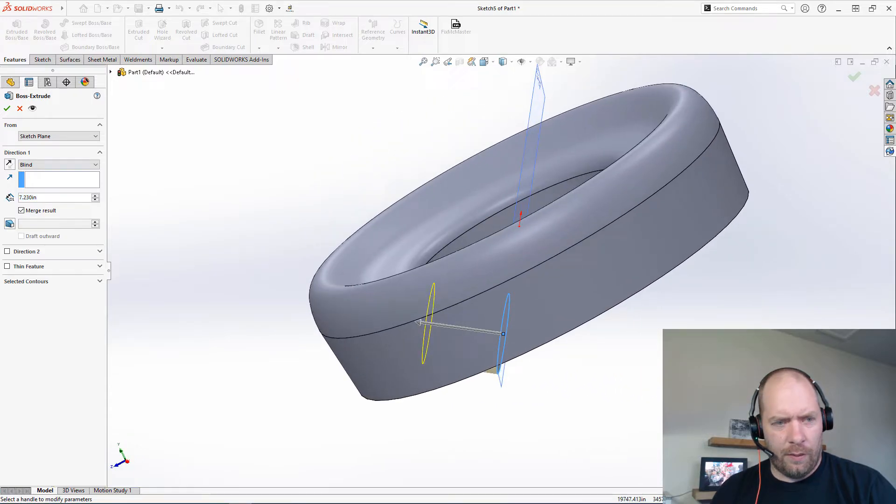
pyautogui.click(57, 135)
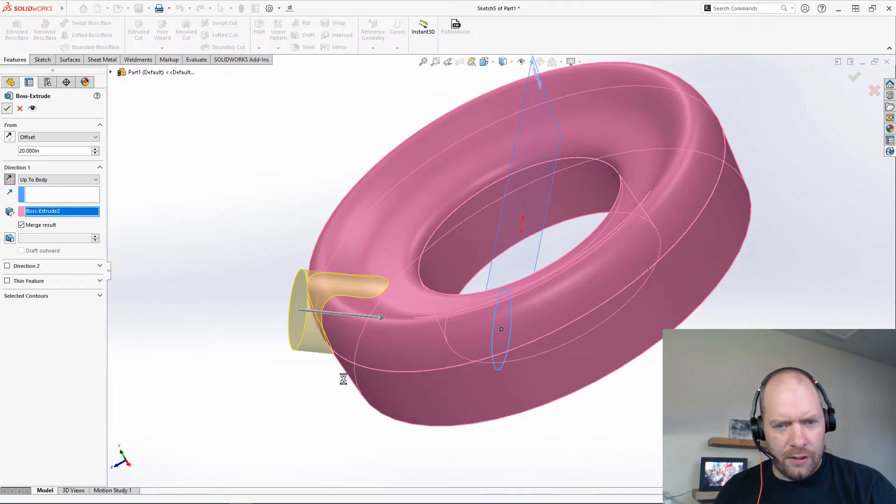
pyautogui.click(7, 109)
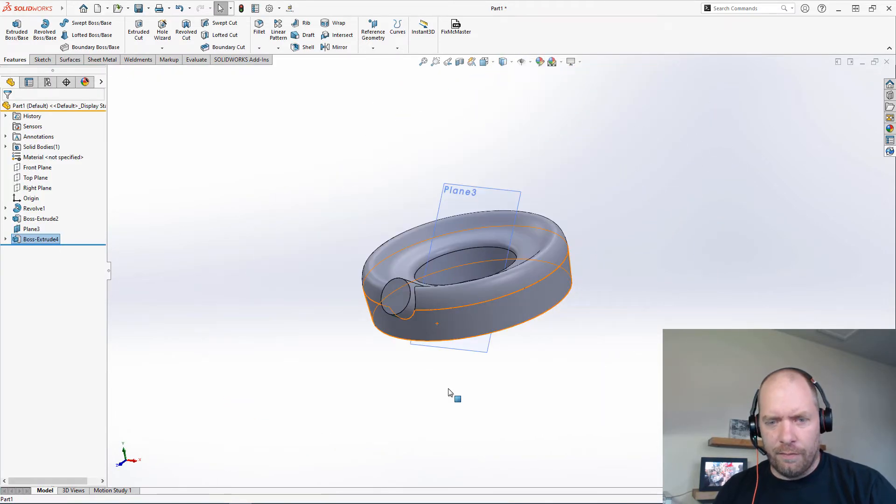